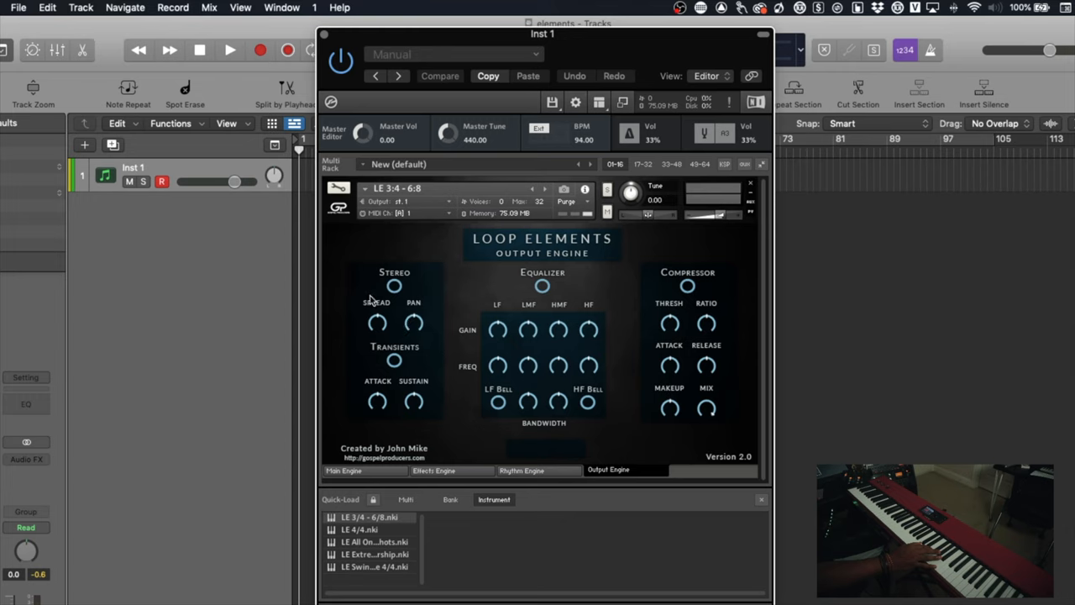
mouse_move(450, 385)
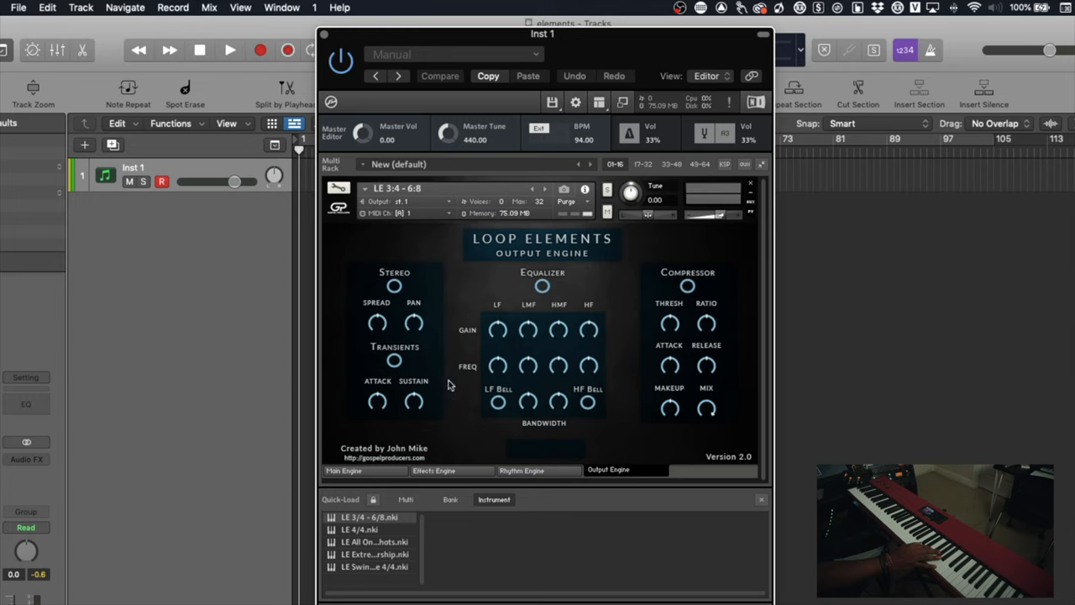
mouse_move(673, 284)
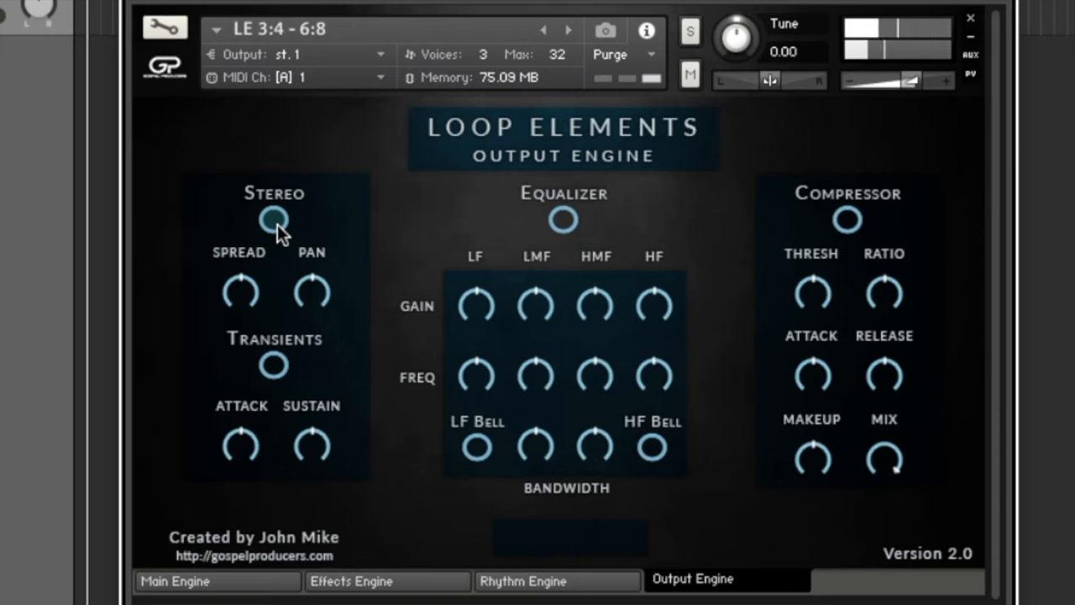
Switch on the Loop Elements Stereo section
click(273, 221)
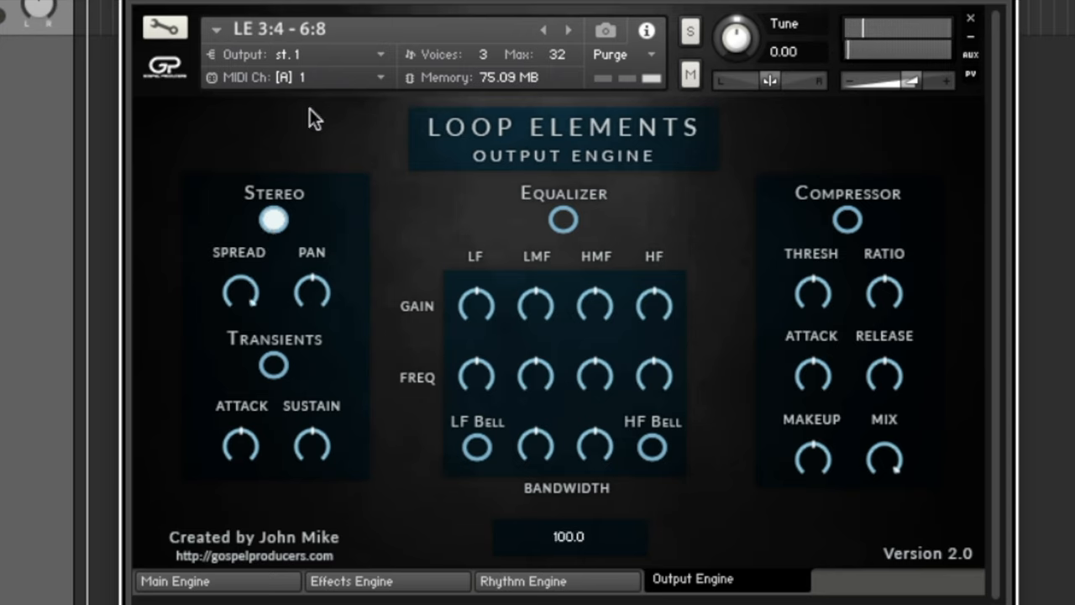
mouse_move(275, 366)
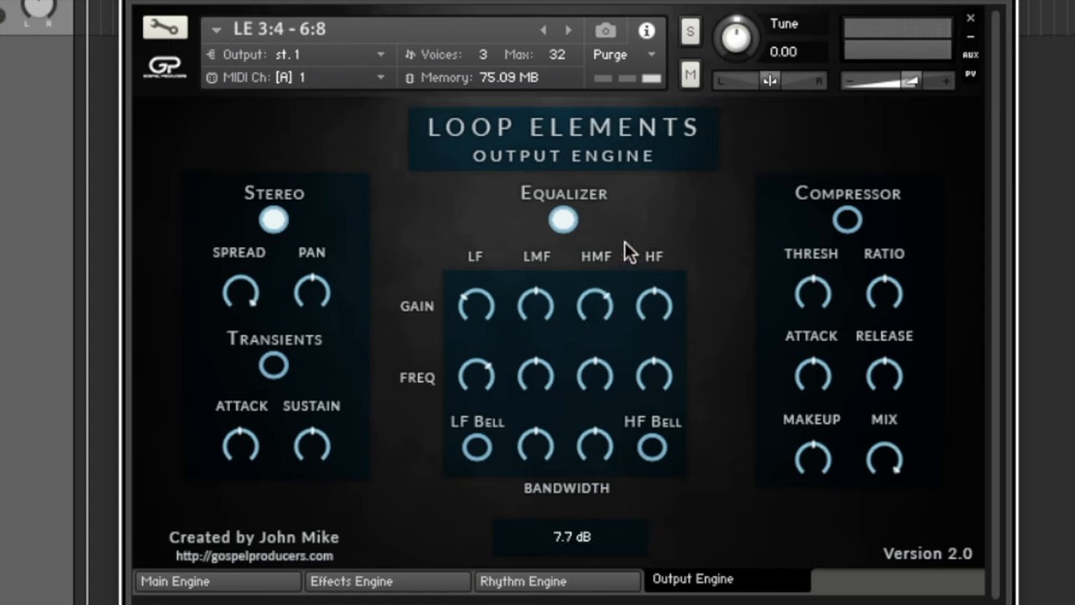
Adjust an EQ gain, set band frequencies to 15.7k and 2.7k Hz, and enable the compressor
drag(595, 375, 598, 369)
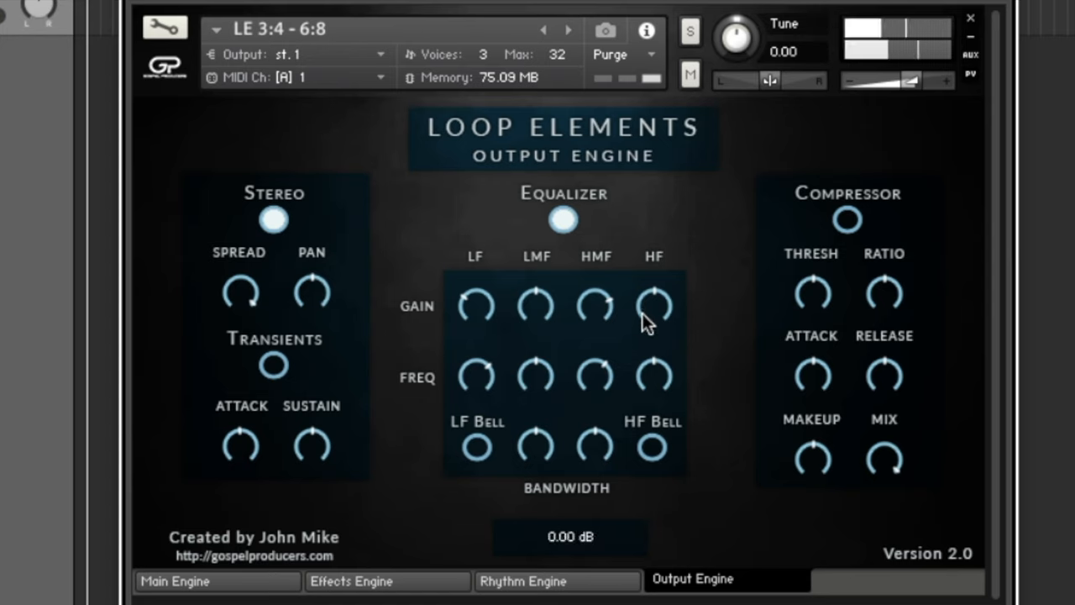
drag(654, 305, 672, 382)
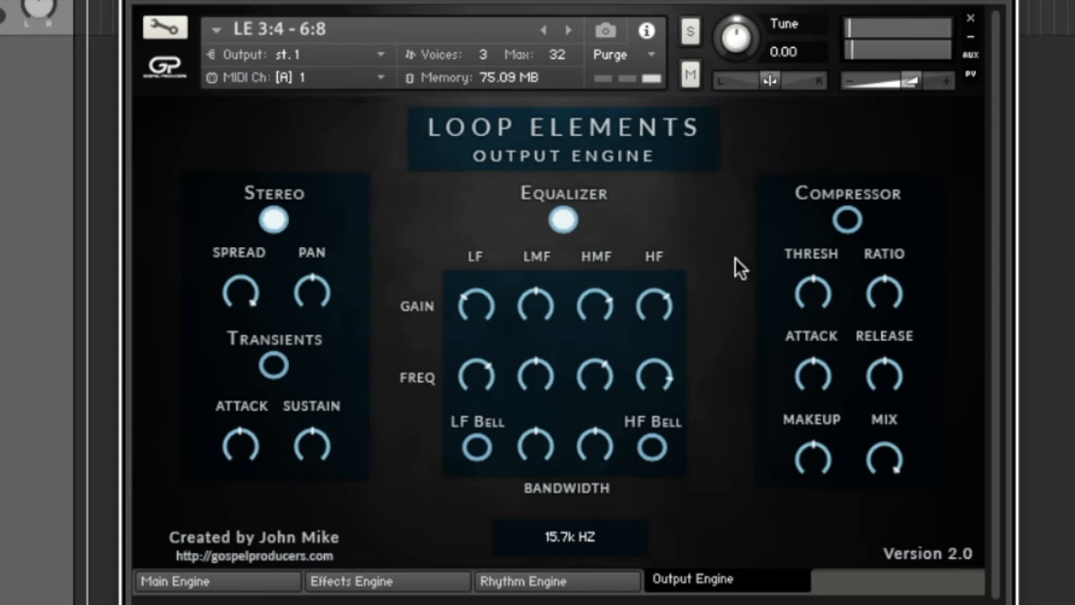
drag(655, 376, 654, 361)
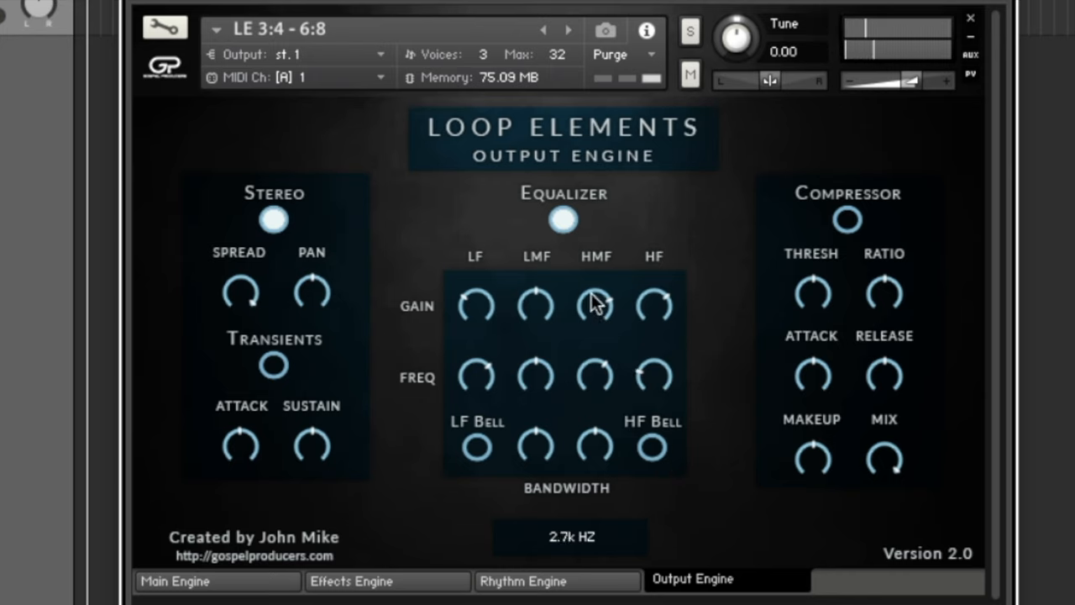
click(562, 219)
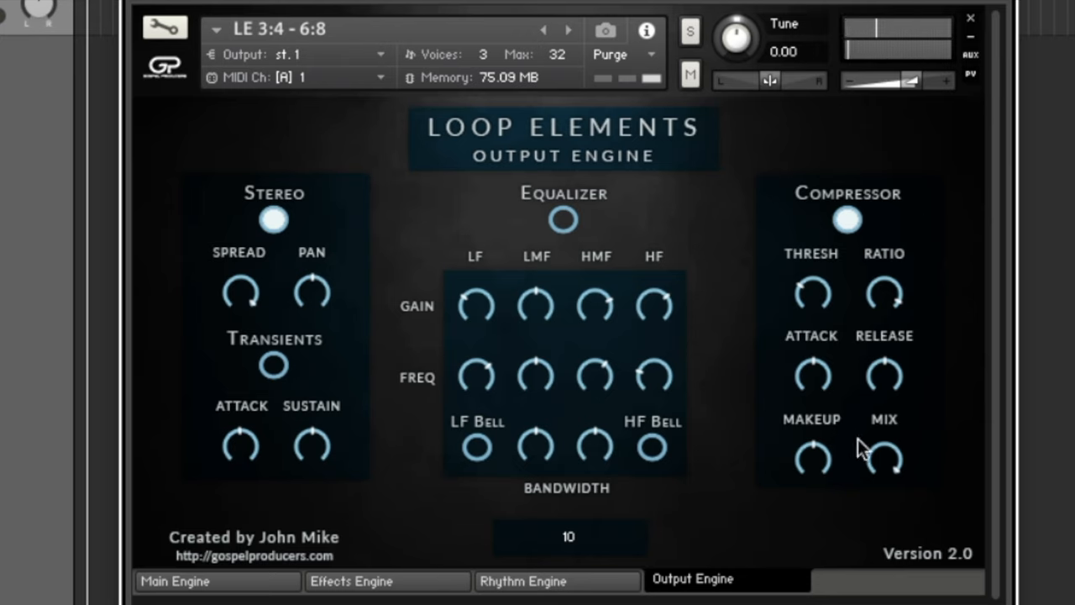
mouse_move(910, 435)
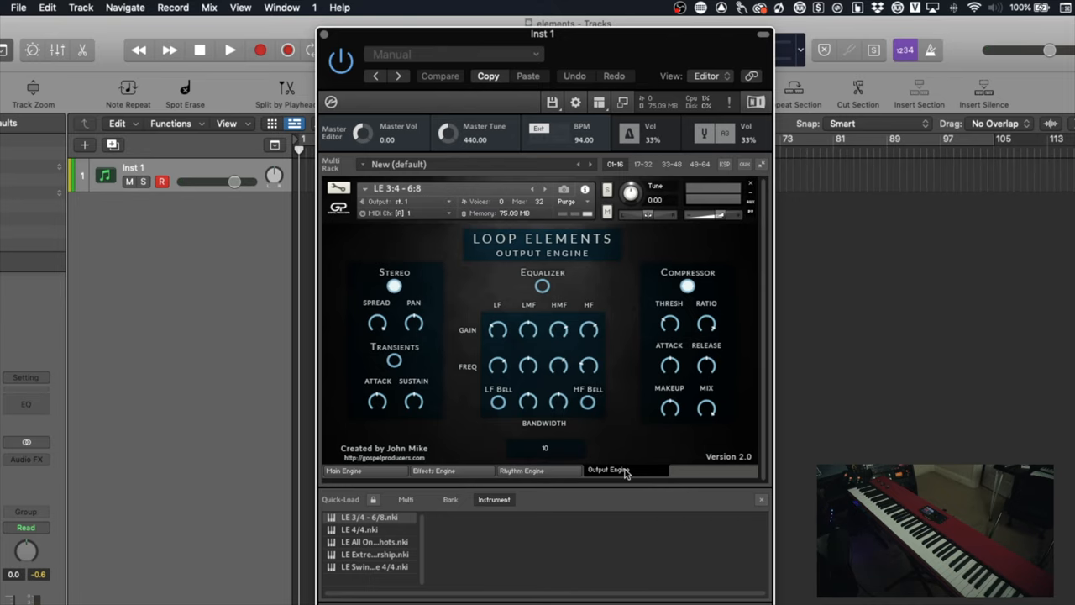
View the Rhythm Engine and Effects Engine pages, then return to Main Engine
click(538, 471)
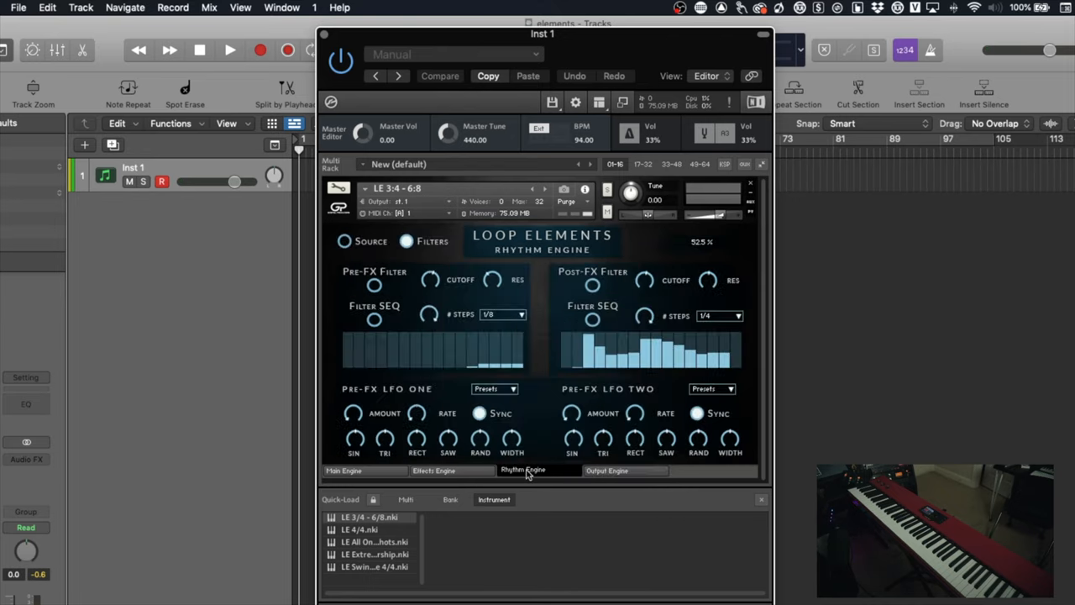
click(452, 471)
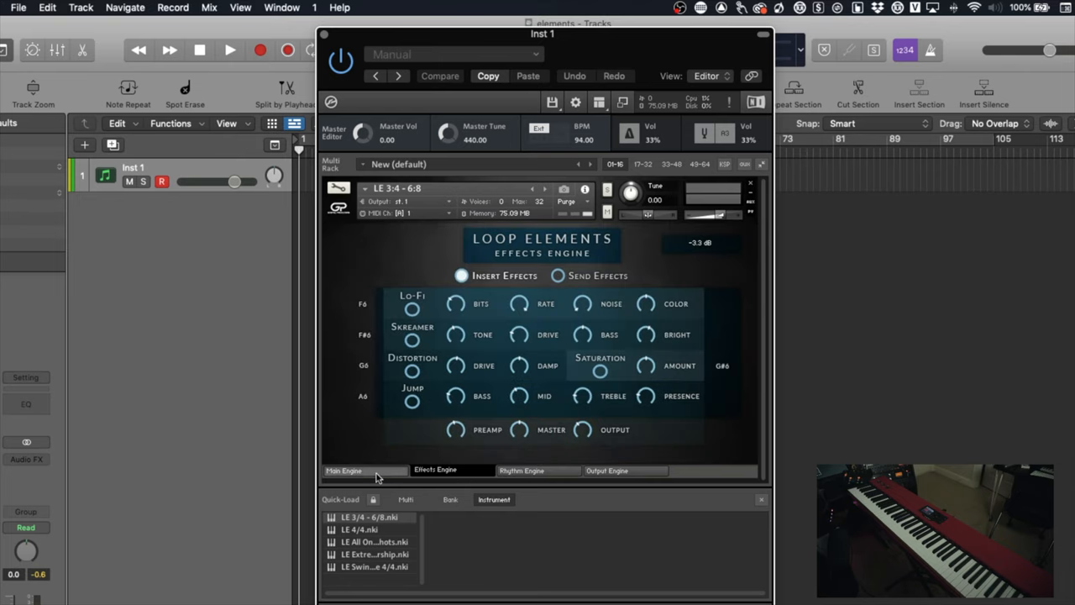
click(345, 471)
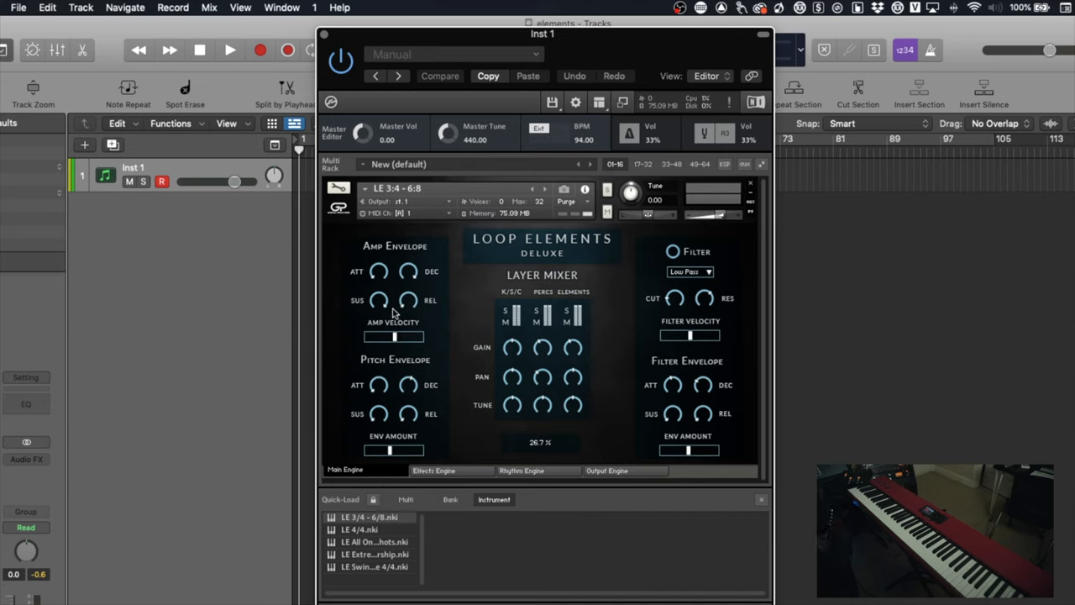
mouse_move(544, 430)
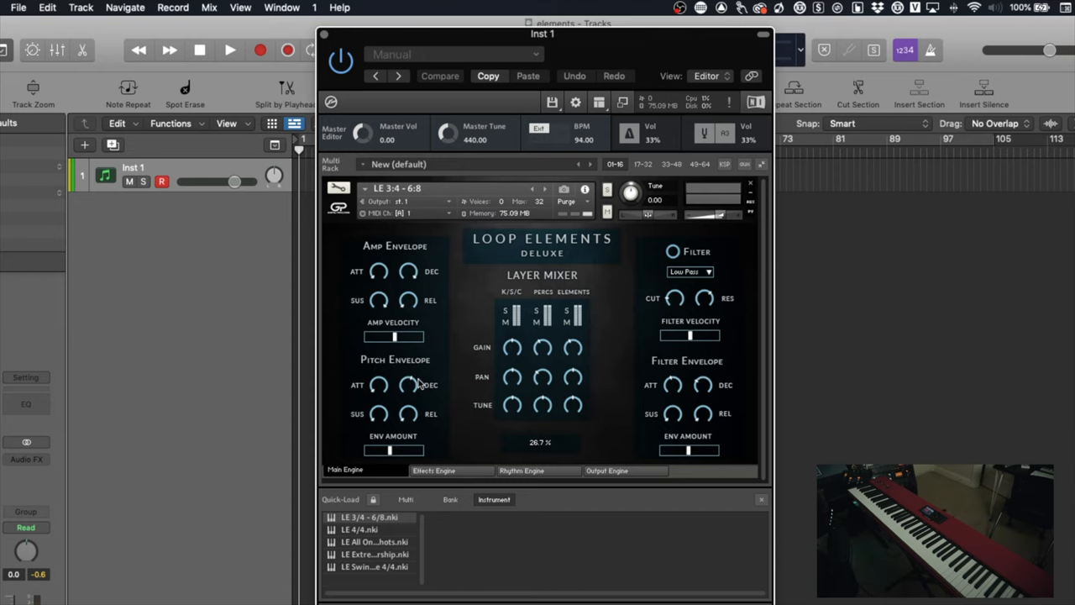
mouse_move(654, 277)
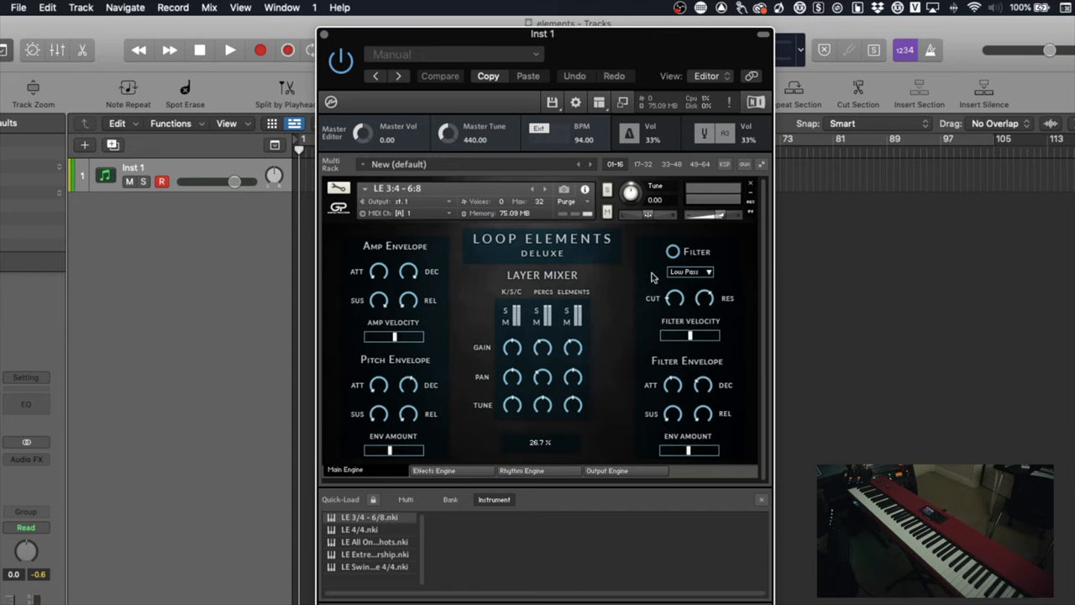
mouse_move(468, 450)
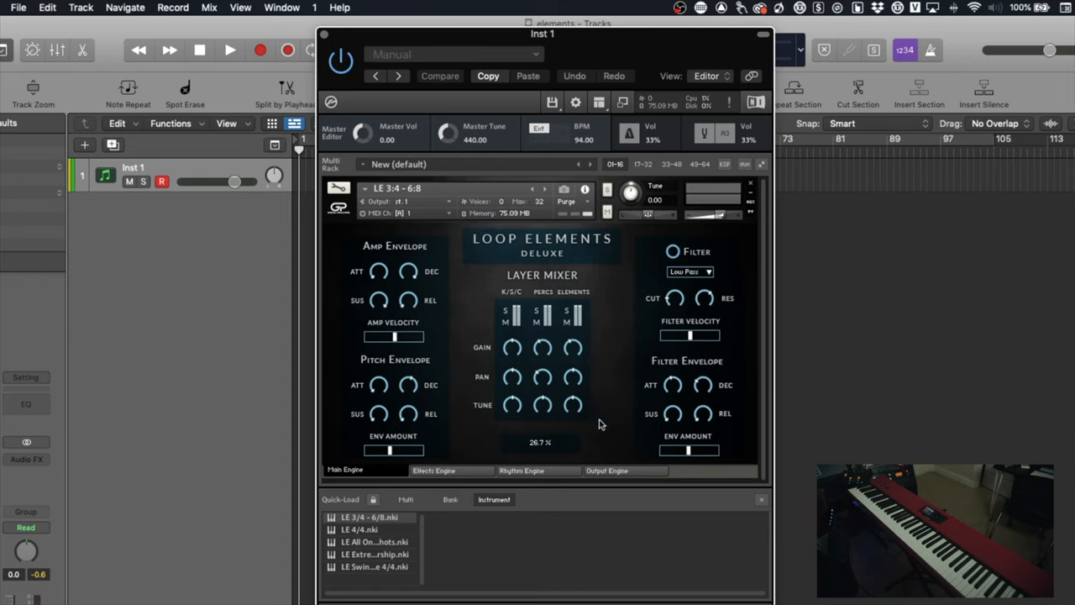
mouse_move(455, 467)
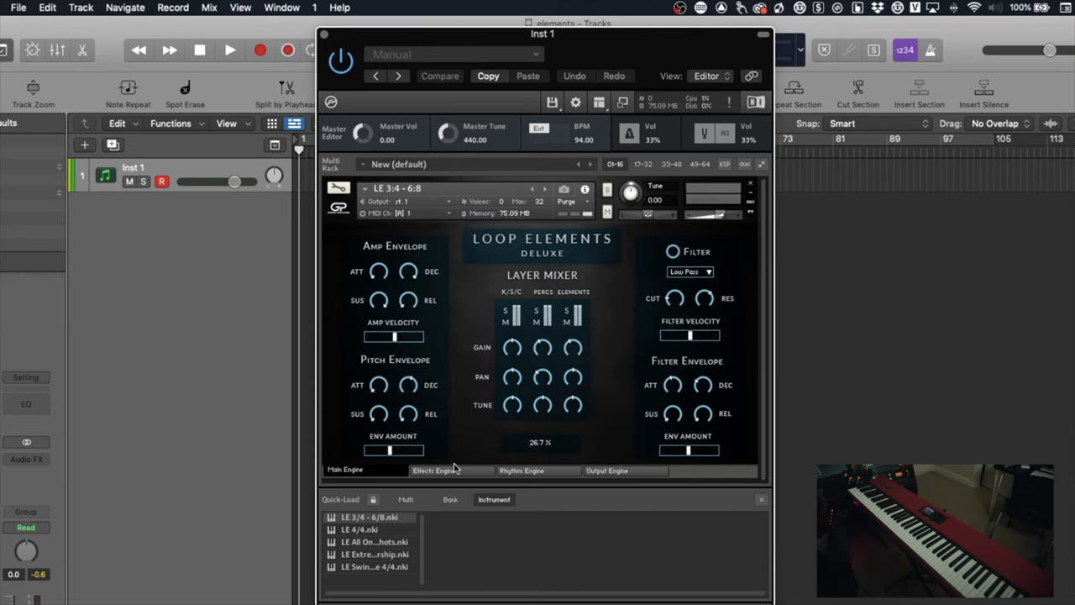
mouse_move(524, 437)
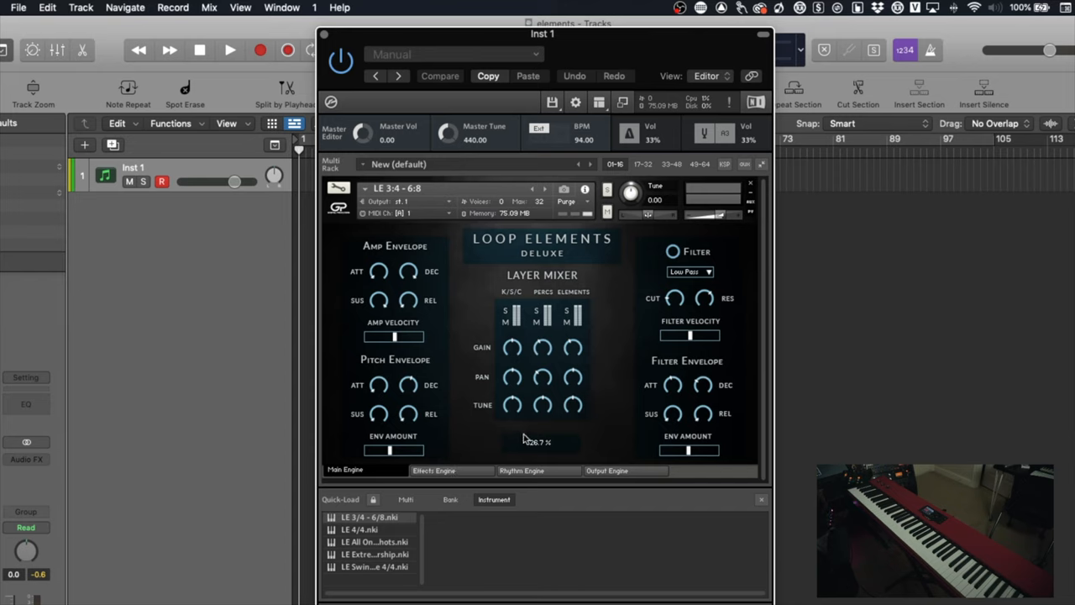